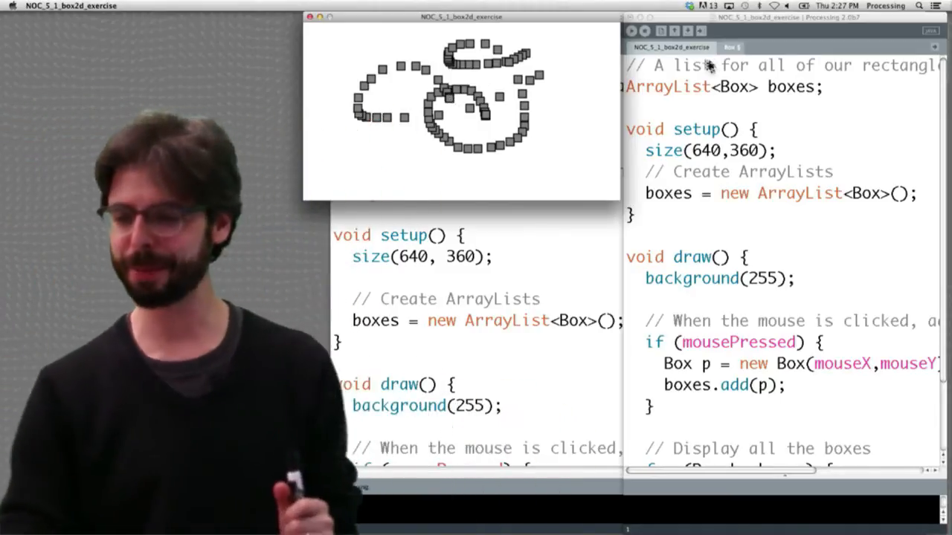
# Bring up the NOC_5_1_box2d_exercise_solved sketch with its pbox2d and JBox2D imports
pyautogui.click(731, 46)
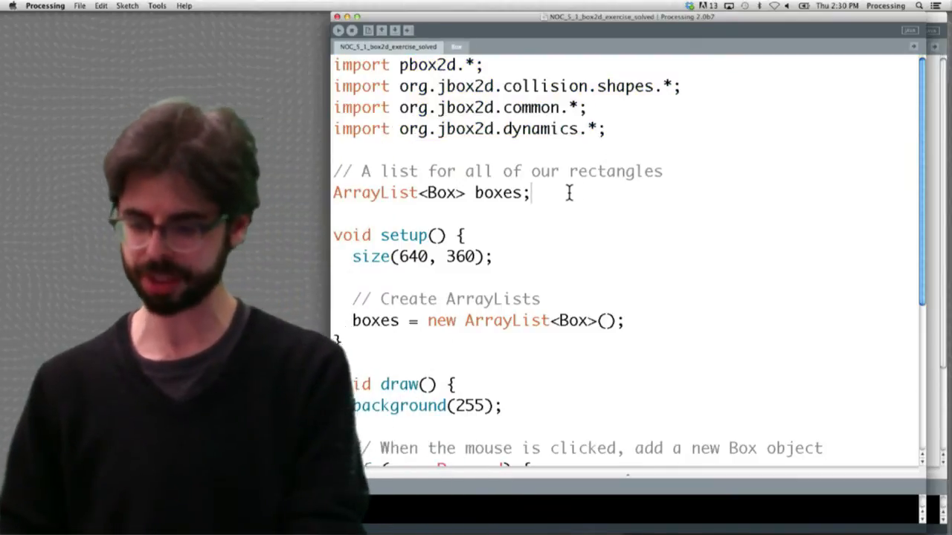
# Declare 'PBox2D box2d;' and in setup() add 'box2d = new PBox2D(this);' and 'box2d.createWorld();'
pyautogui.write('PBox2D')
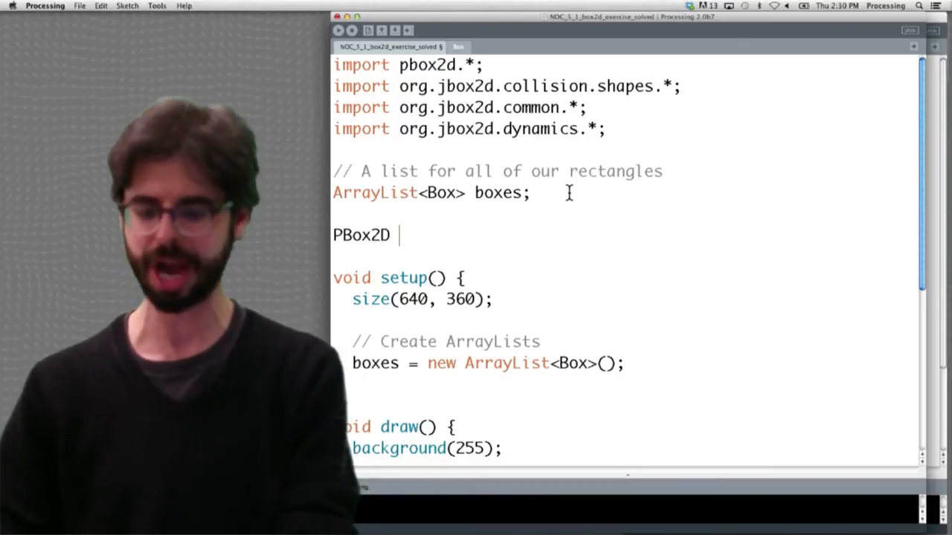
pyautogui.write('box2d;')
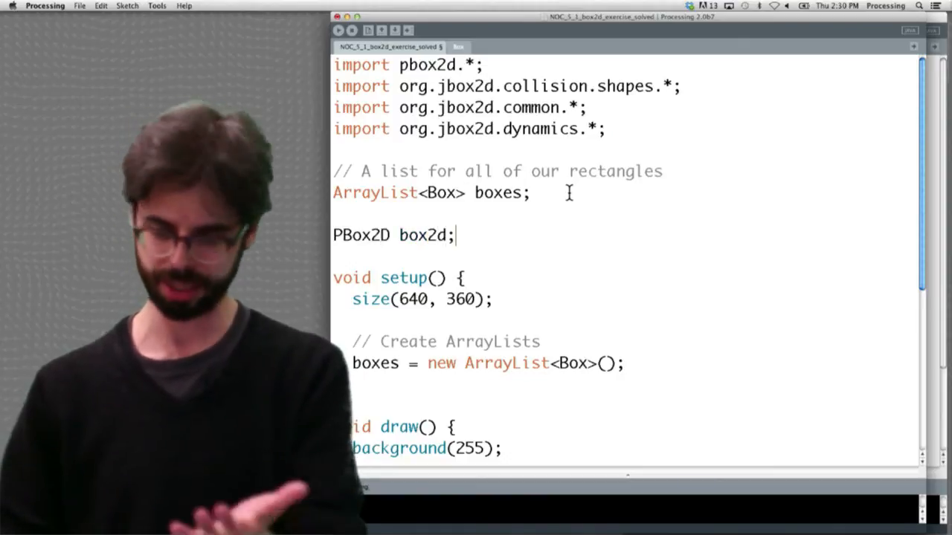
pyautogui.write('box2d = new PBox2D(this);')
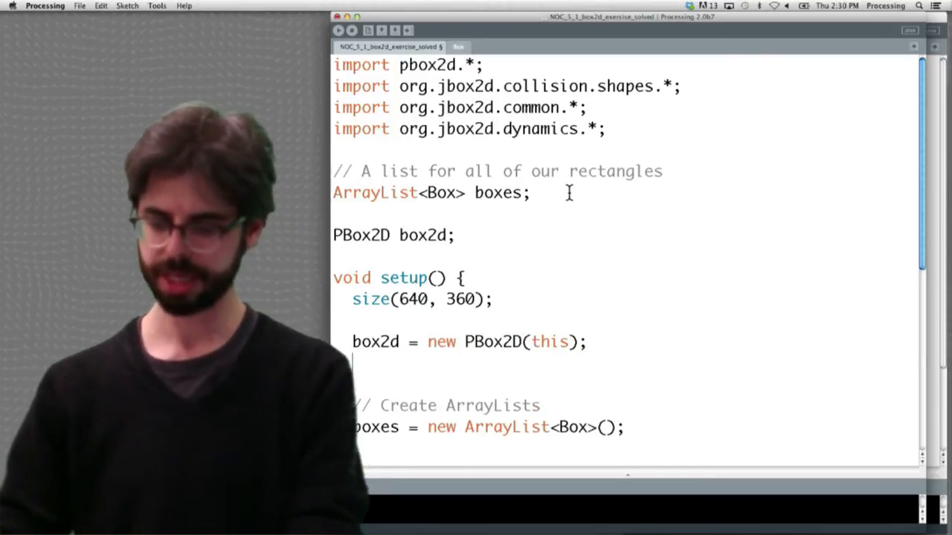
pyautogui.write('box2d.c')
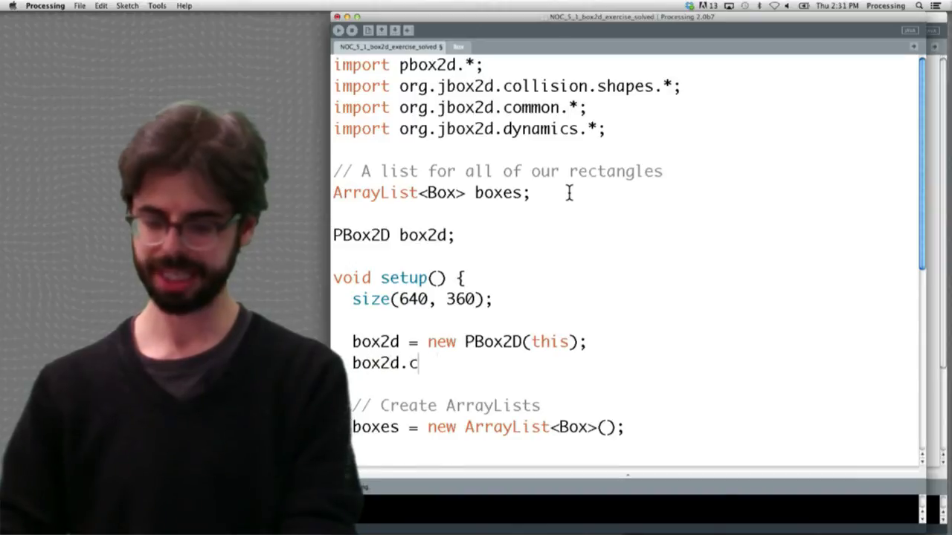
pyautogui.write('reateWorld();')
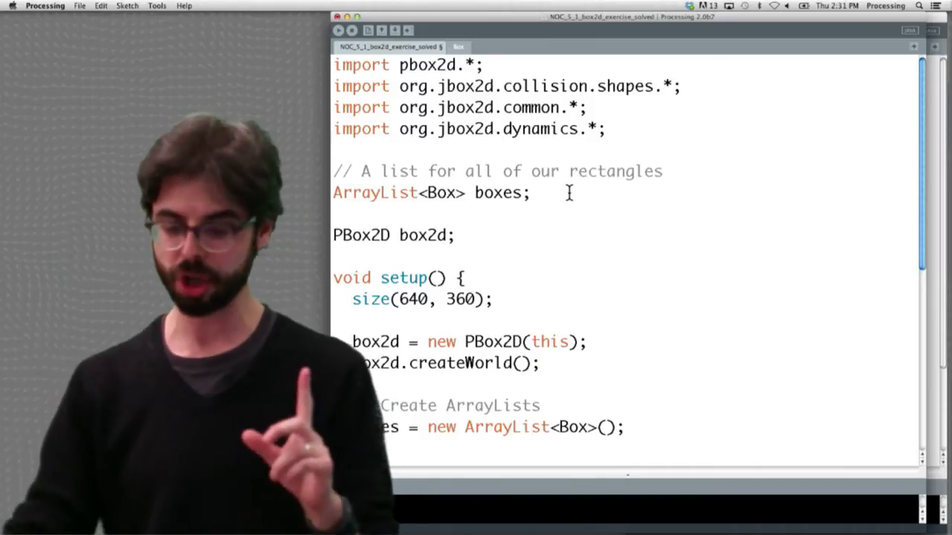
# Add 'box2d.step();' in draw() right after background(255)
pyautogui.scroll(-3)
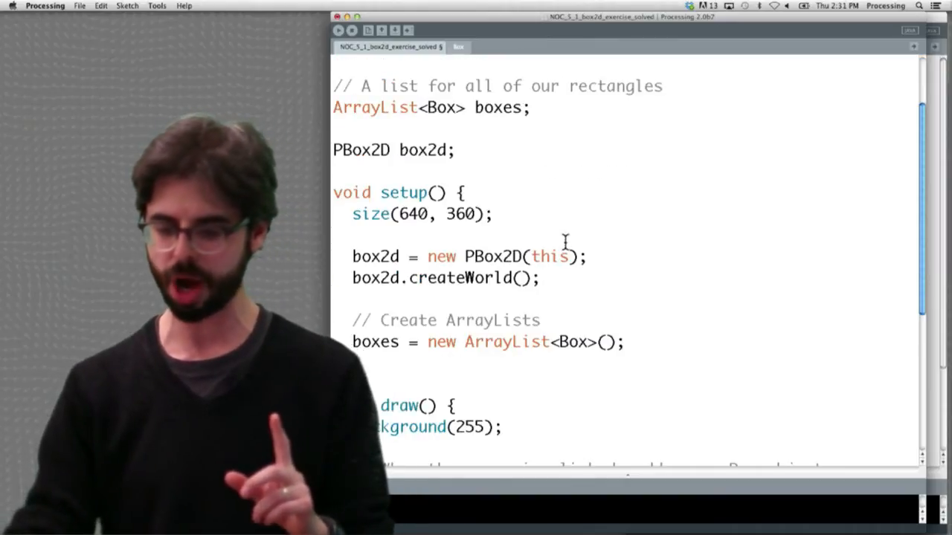
pyautogui.write('b')
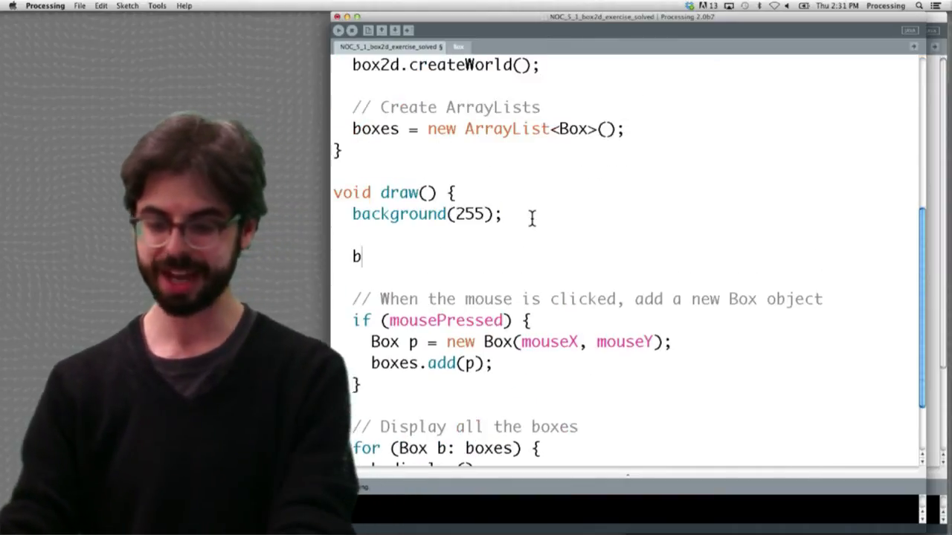
pyautogui.write('ox2d.se')
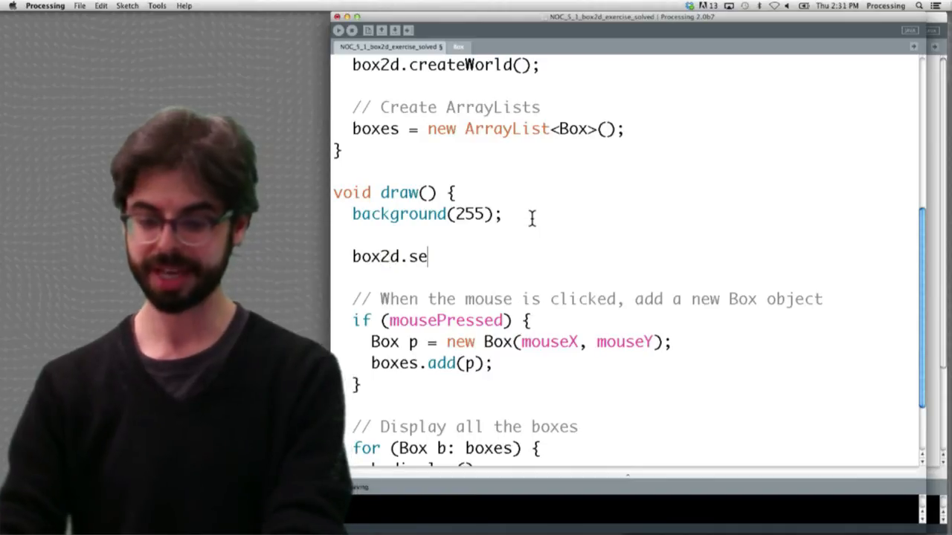
pyautogui.write('tep();')
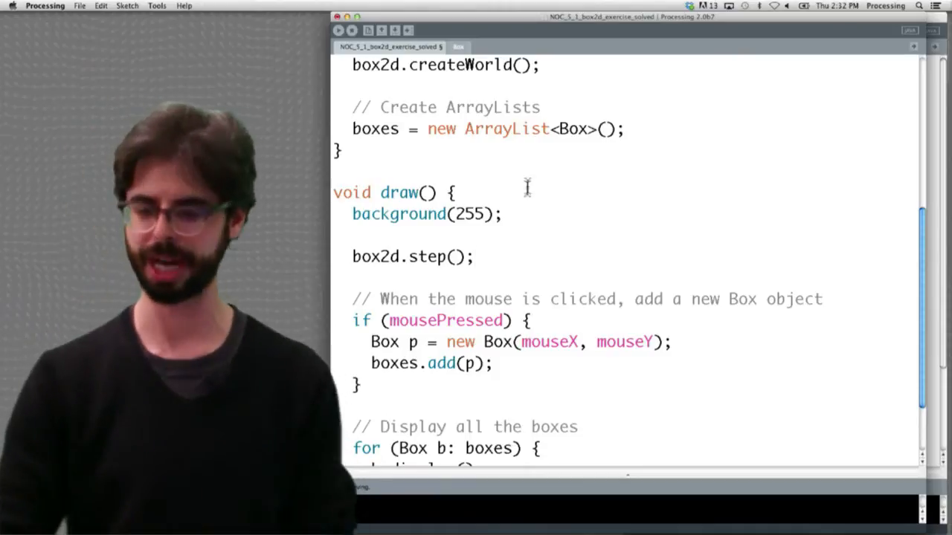
# In the Box constructor, set the body definition to 'bd.type = BodyType.DYNAMIC;'
pyautogui.click(458, 46)
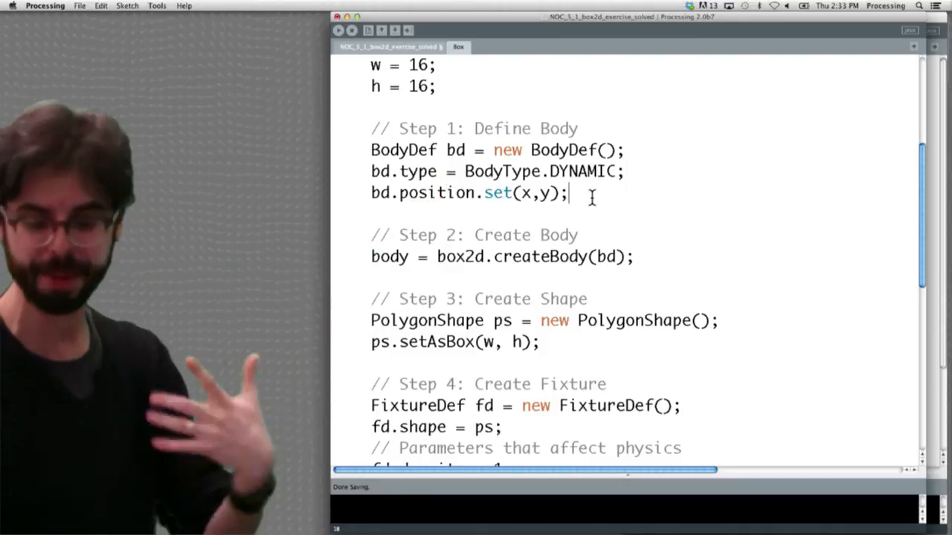
pyautogui.write('STATIC')
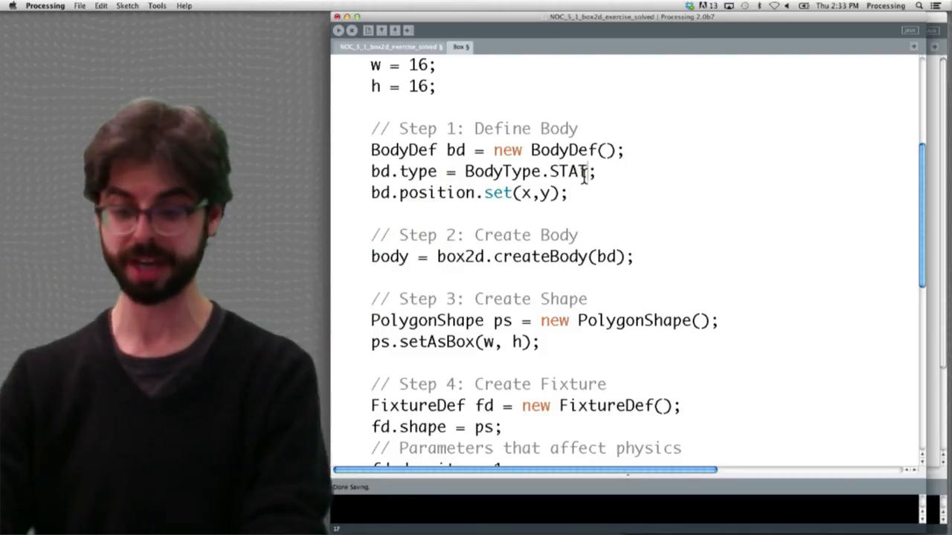
pyautogui.write('KI')
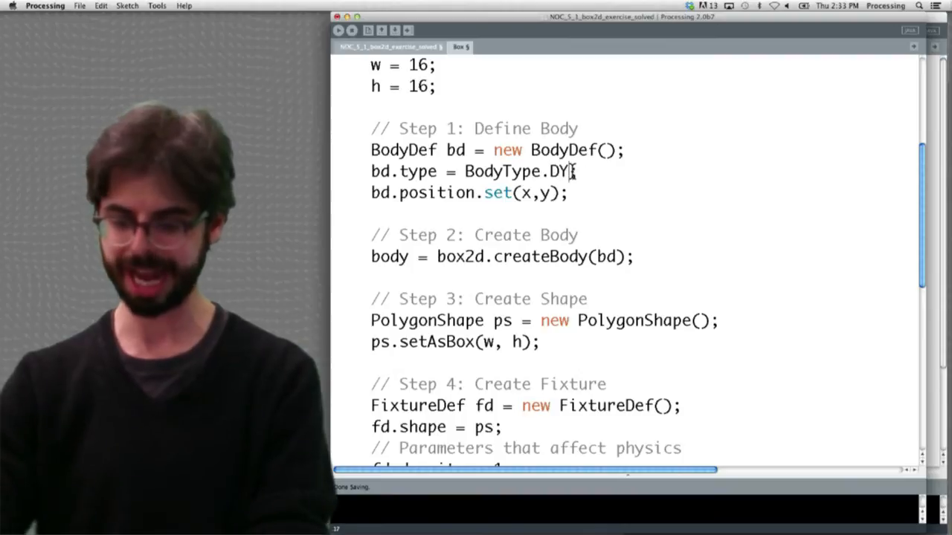
pyautogui.write('NAMIC;')
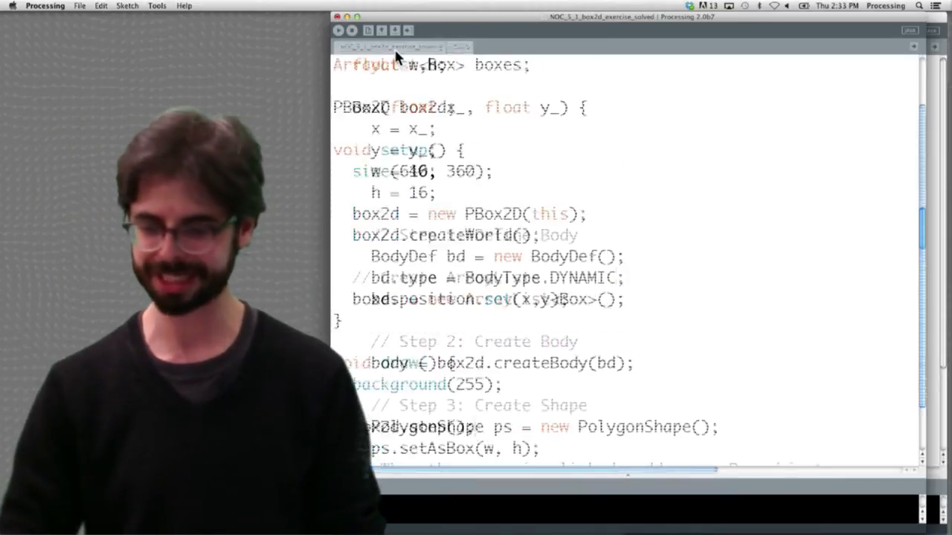
# Select mouseX in the main sketch's 'new Box(mouseX, mouseY)' call inside draw()
pyautogui.doubleClick(550, 340)
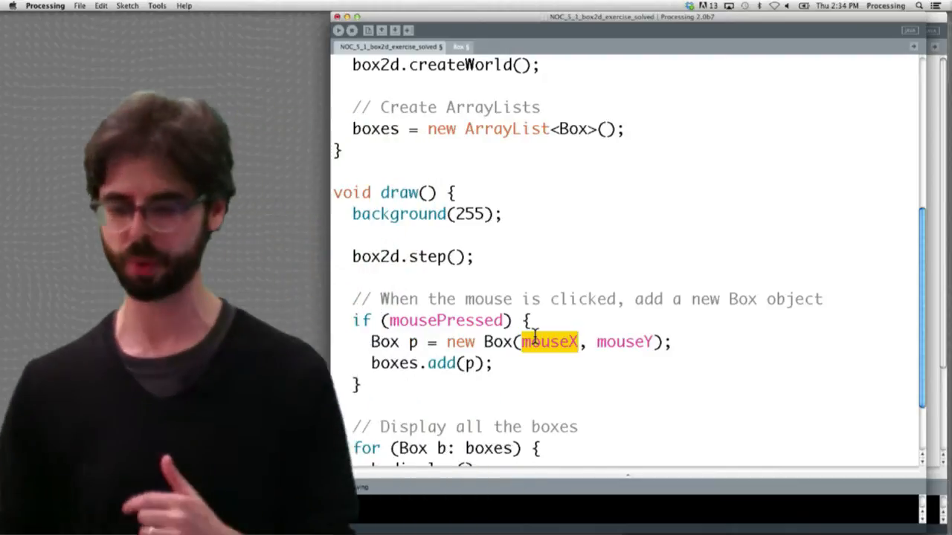
# Set the body position with 'bd.position.set(box2d.coordPixelToWorld(x,y));' in the Box constructor
pyautogui.click(460, 46)
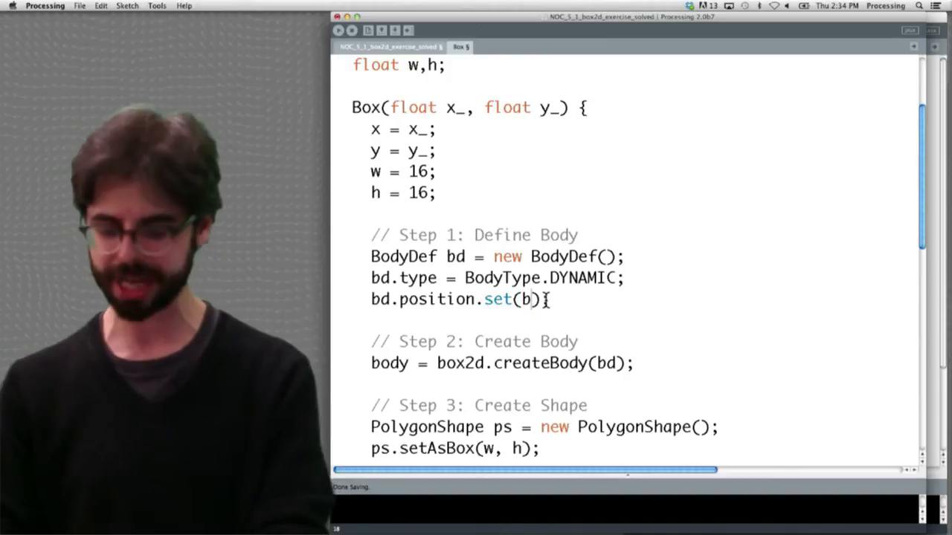
pyautogui.write('ox2d.')
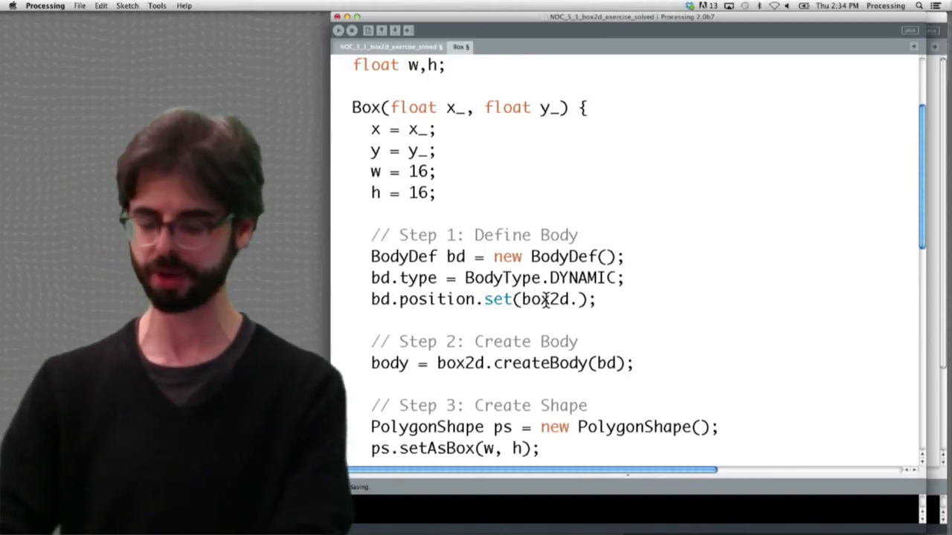
pyautogui.write('coordPixelT')
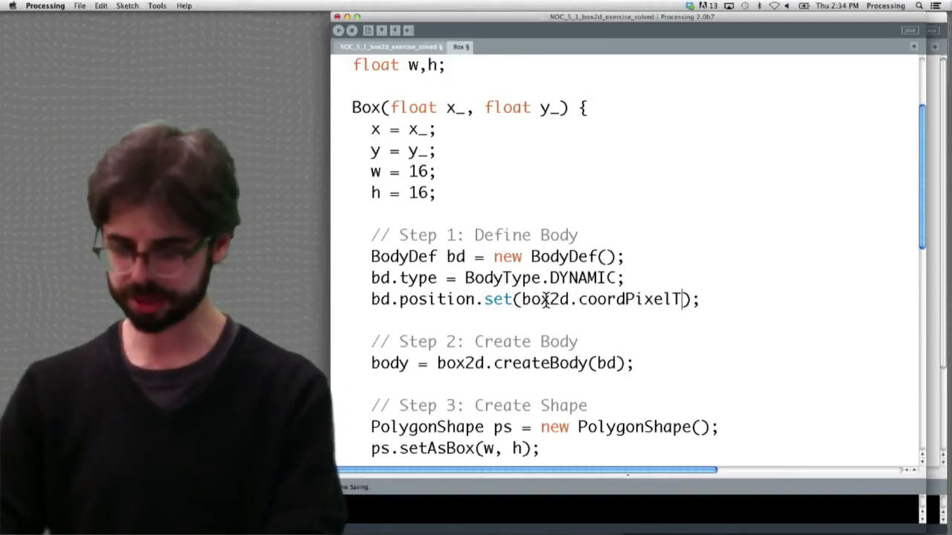
pyautogui.write('oWorld(x,y)')
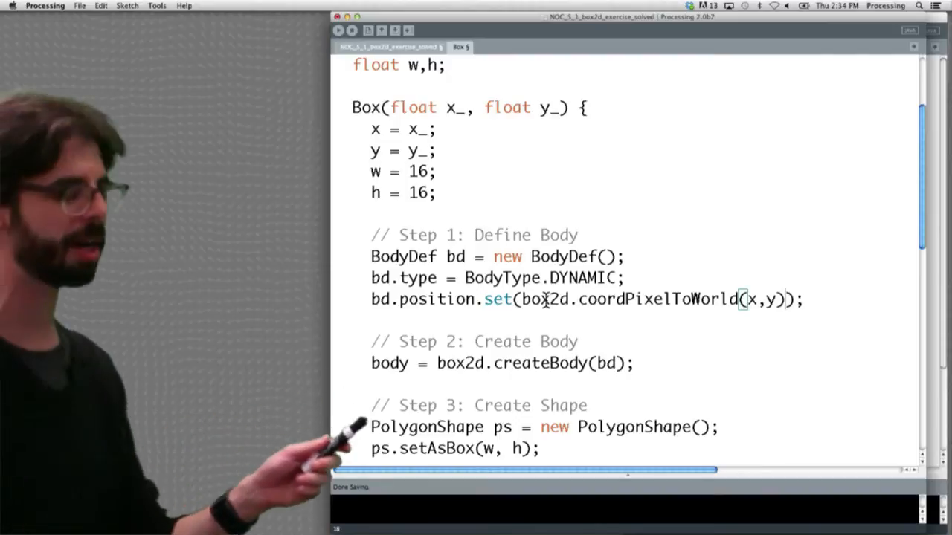
pyautogui.scroll(-3)
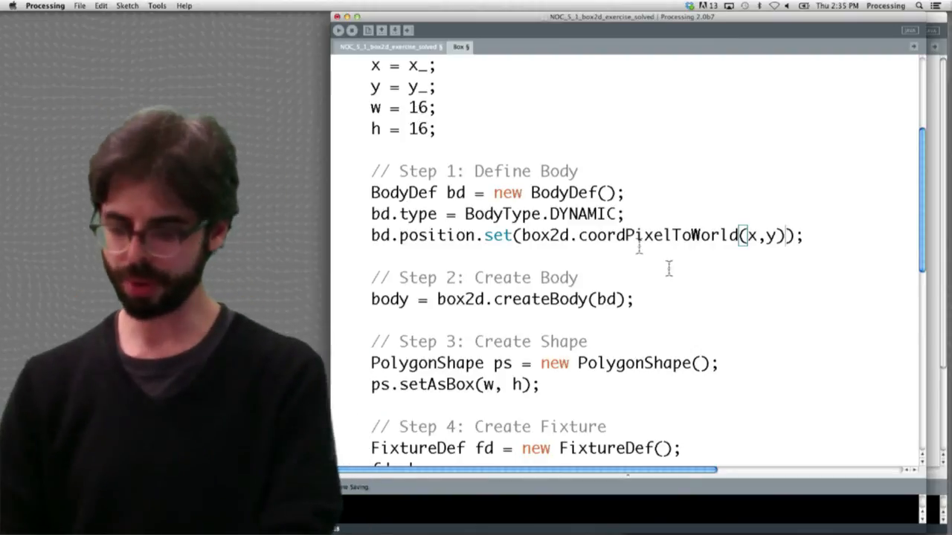
# Add 'float box2Dw = box2d.scalarPixelsToWorld(w);' and the matching box2Dh line for h
pyautogui.write('fl')
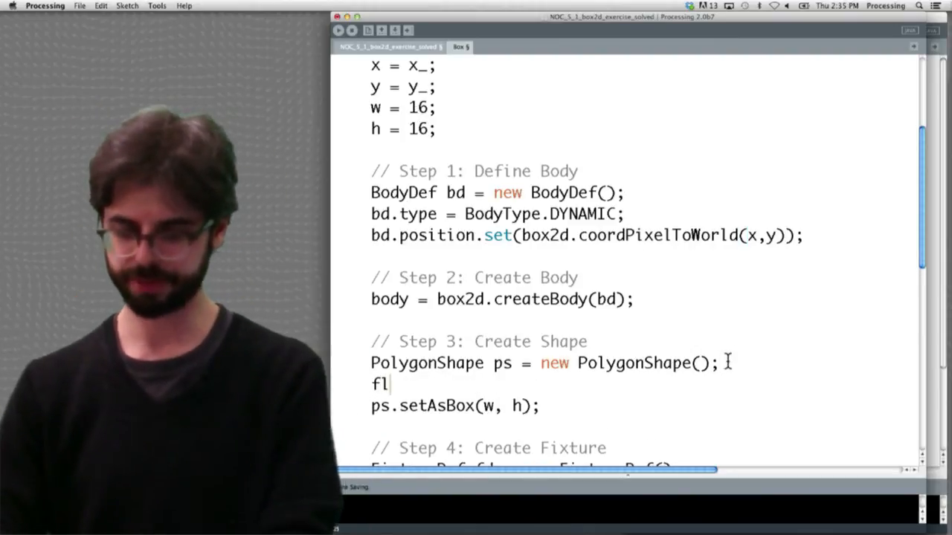
pyautogui.write('oat box2D')
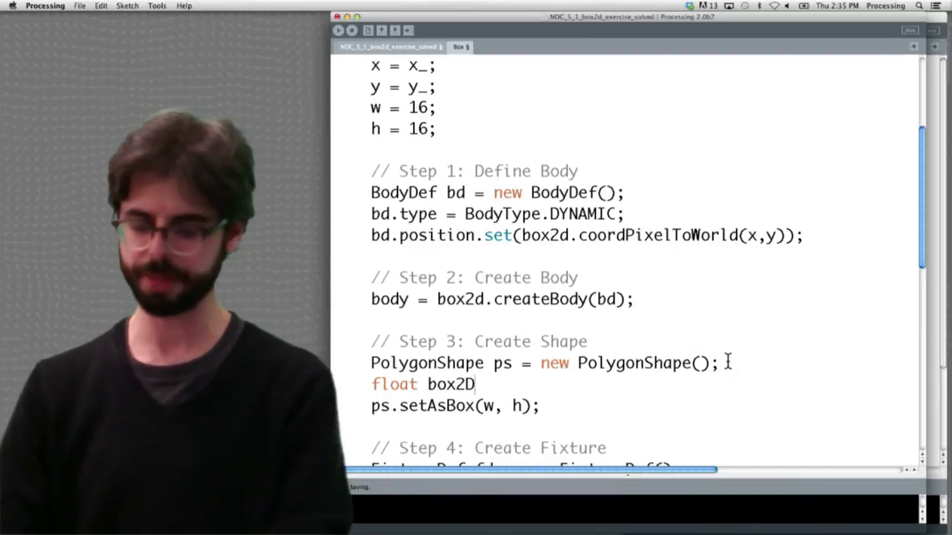
pyautogui.write('w =')
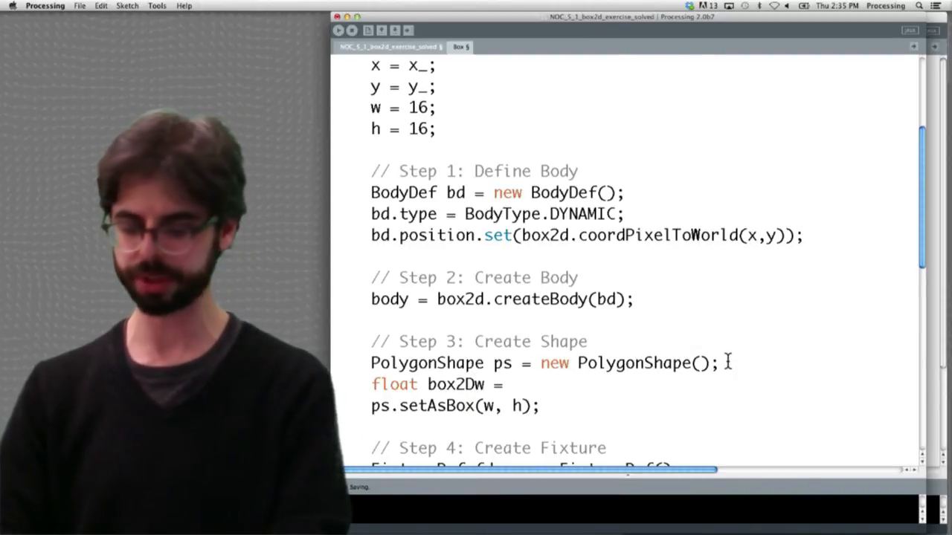
pyautogui.write('box2d.scalar')
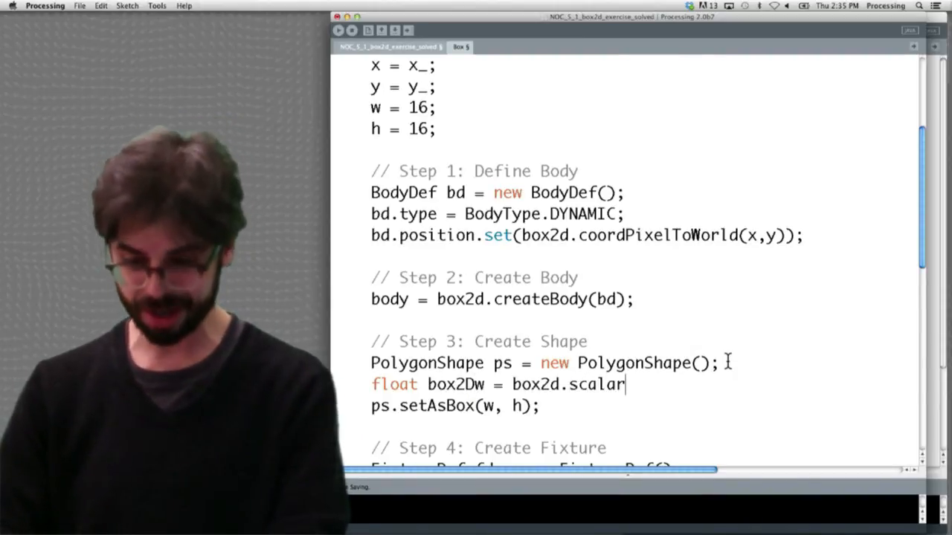
pyautogui.write('PixelsToWorld(w);')
pyautogui.write('float box2Dh = box2d.scalarPixelsToWorld(h);')
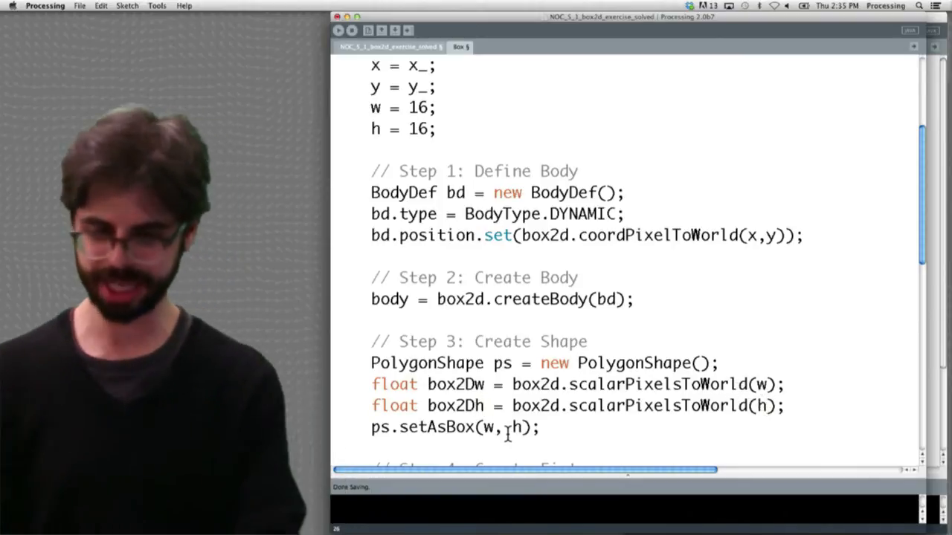
# Pass box2Dw and box2Dh to ps.setAsBox() instead of the pixel sizes
pyautogui.doubleClick(455, 384)
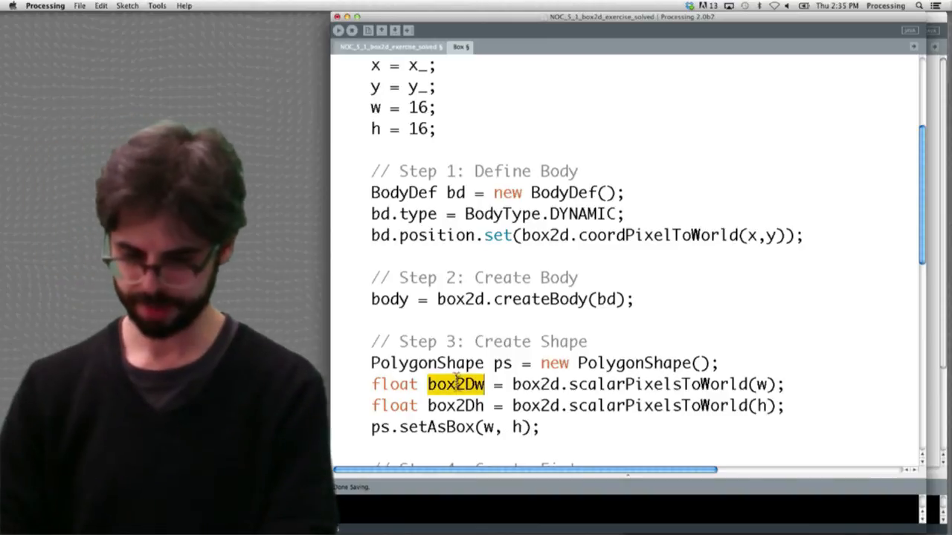
pyautogui.write('box2Dw')
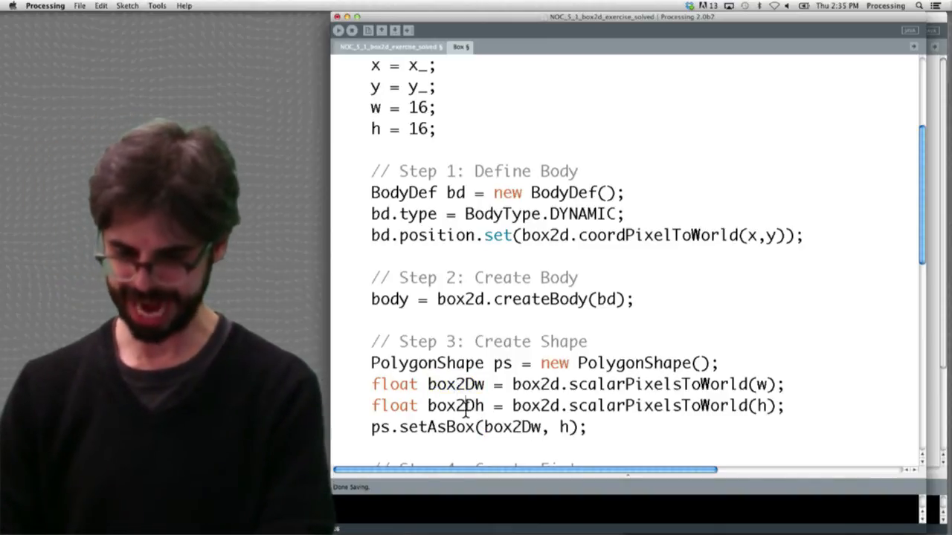
pyautogui.write('box2Dh')
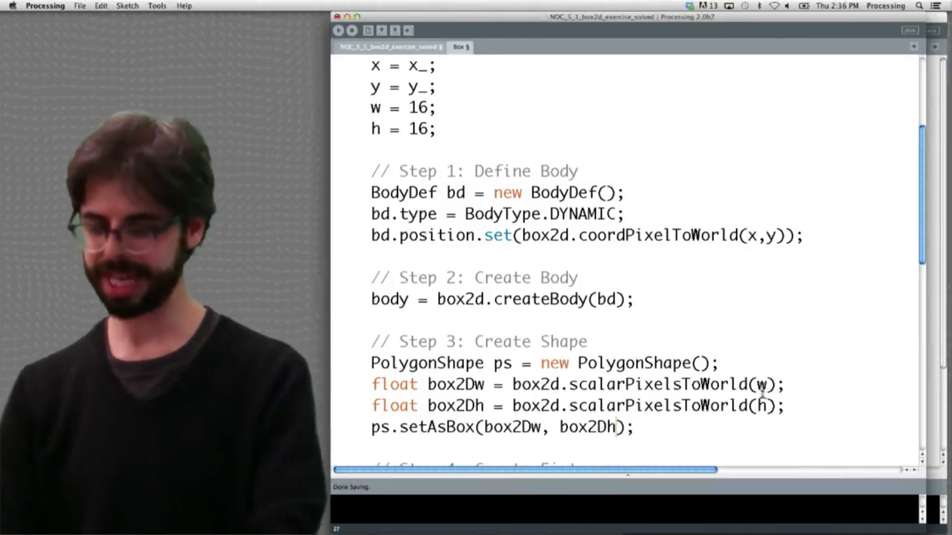
# Change both scalarPixelsToWorld calls to take w/2 and h/2
pyautogui.write('/2')
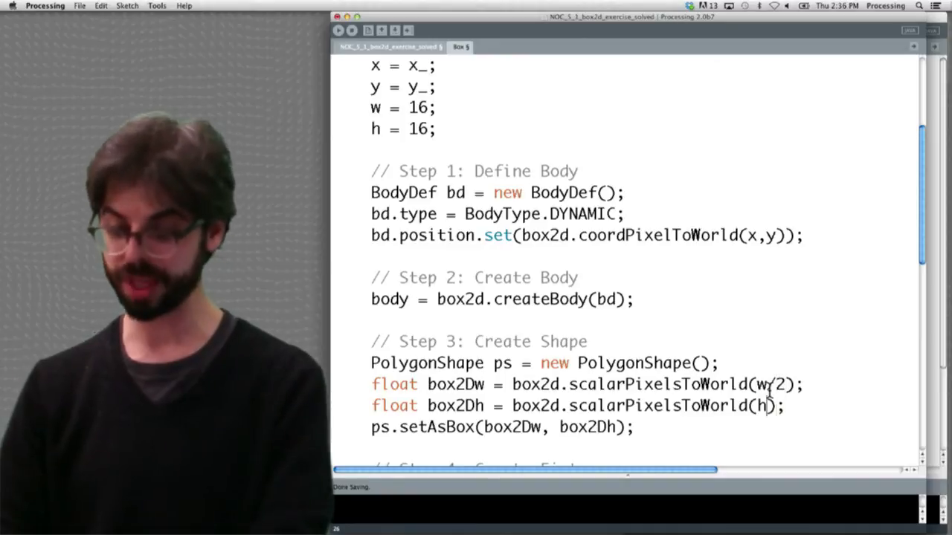
pyautogui.write('/2')
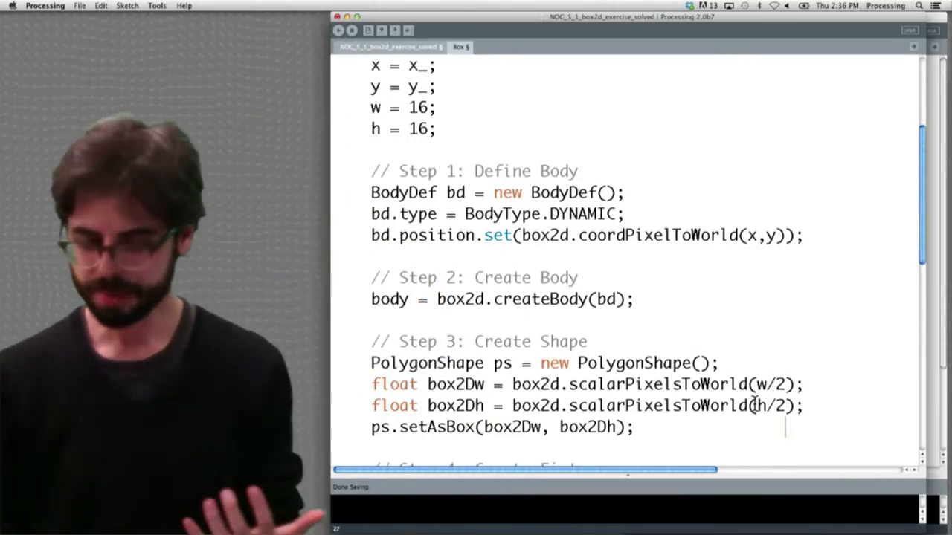
# Scroll the Box class down to the display() drawing code
pyautogui.scroll(-3)
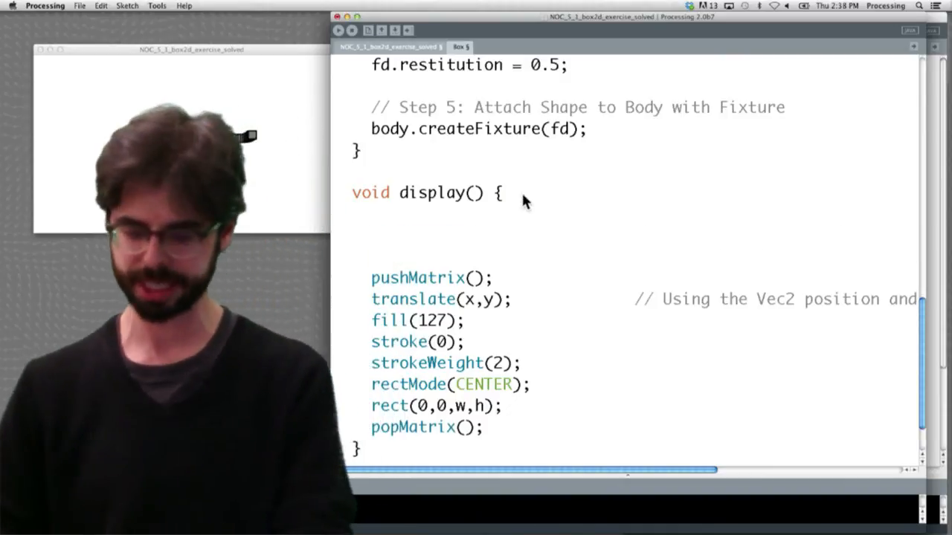
# In display(), add 'Vec2 pos = box2d.getBodyPixelCoord(body);'
pyautogui.write('Vec2')
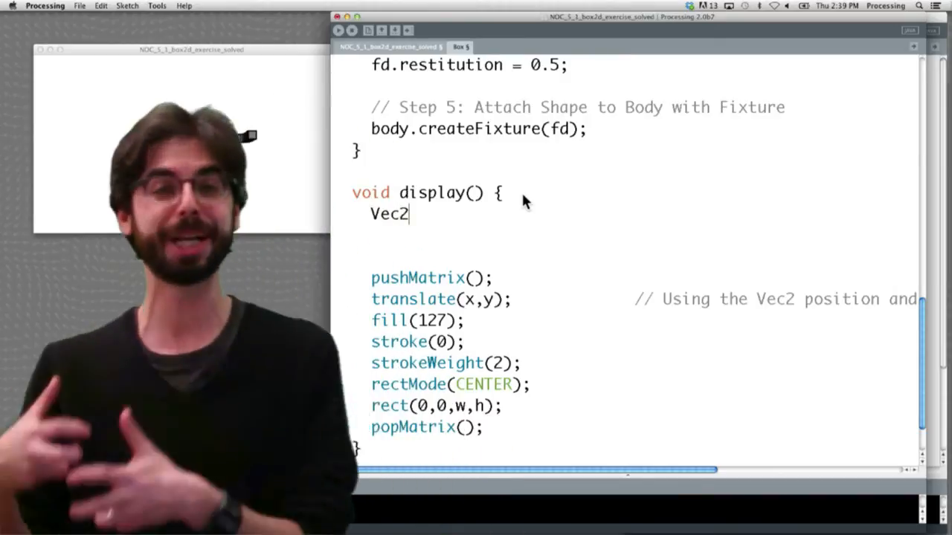
pyautogui.write('v=')
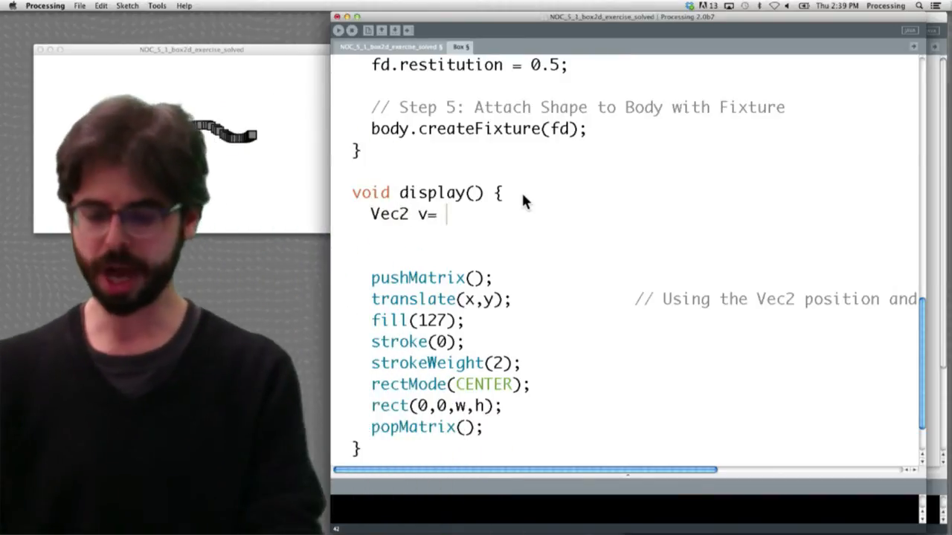
pyautogui.write('box2')
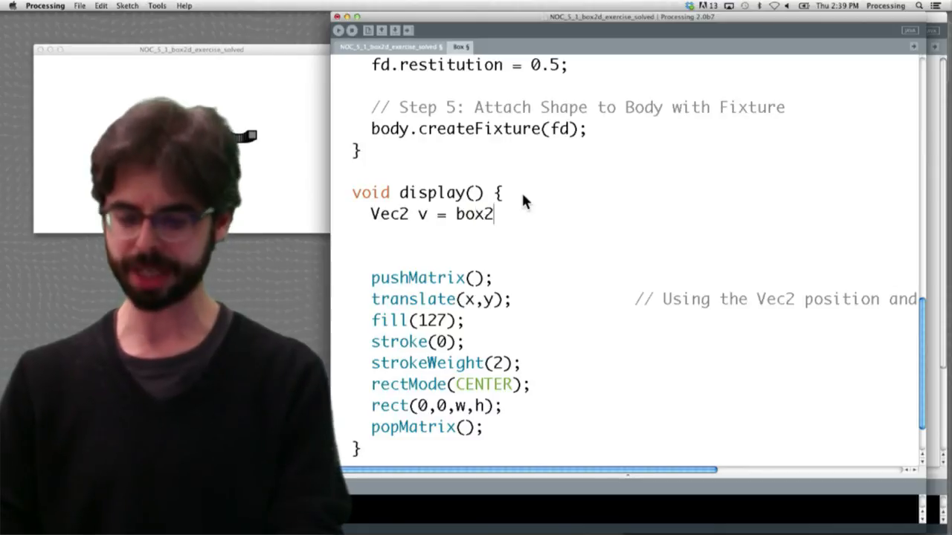
pyautogui.write('d.get')
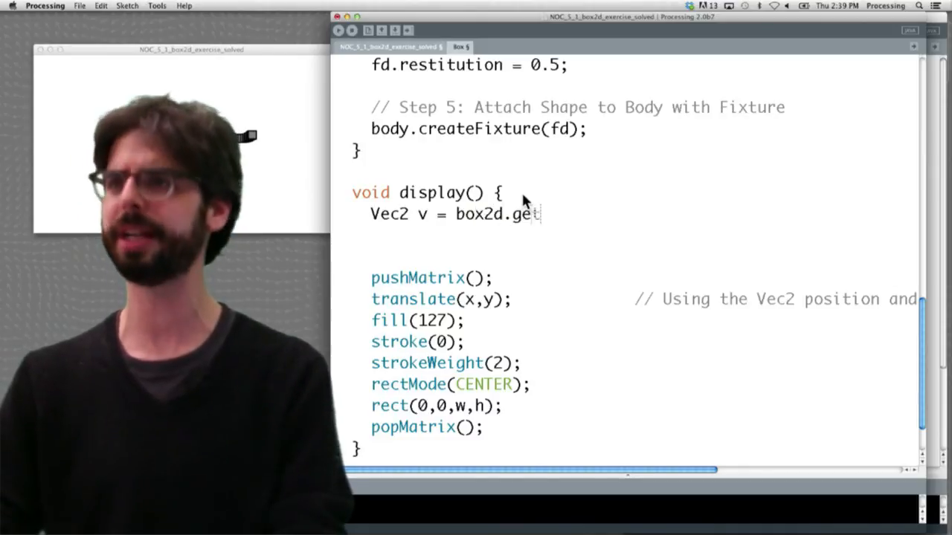
pyautogui.write('BodyPix')
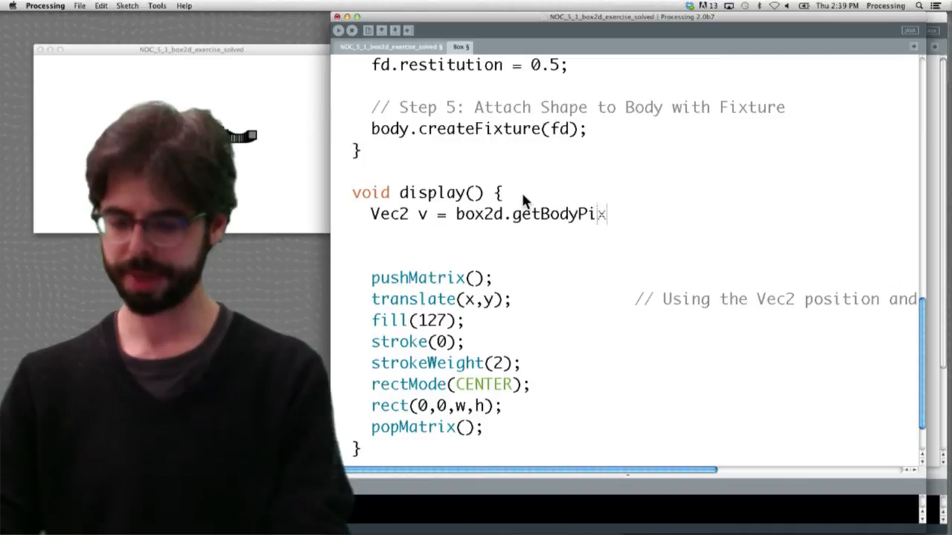
pyautogui.write('elCoord(body')
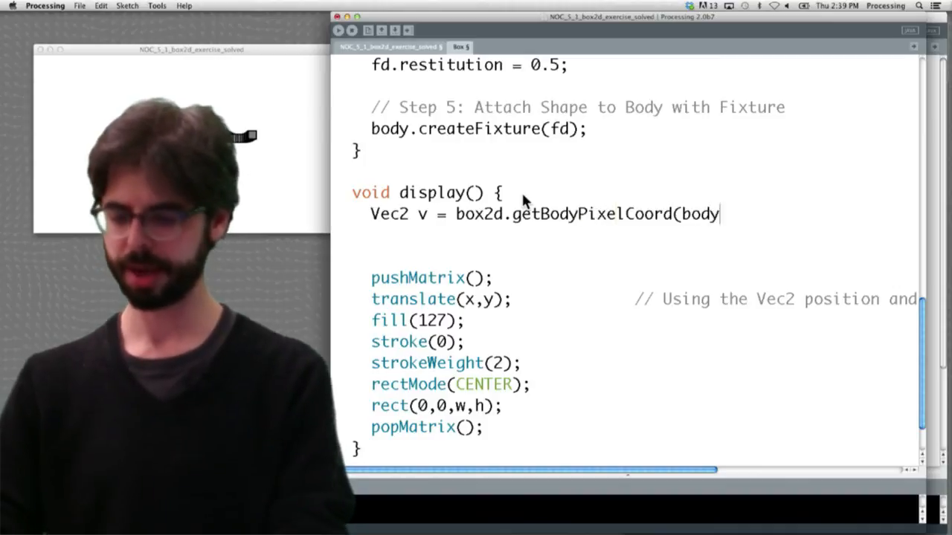
pyautogui.write(');')
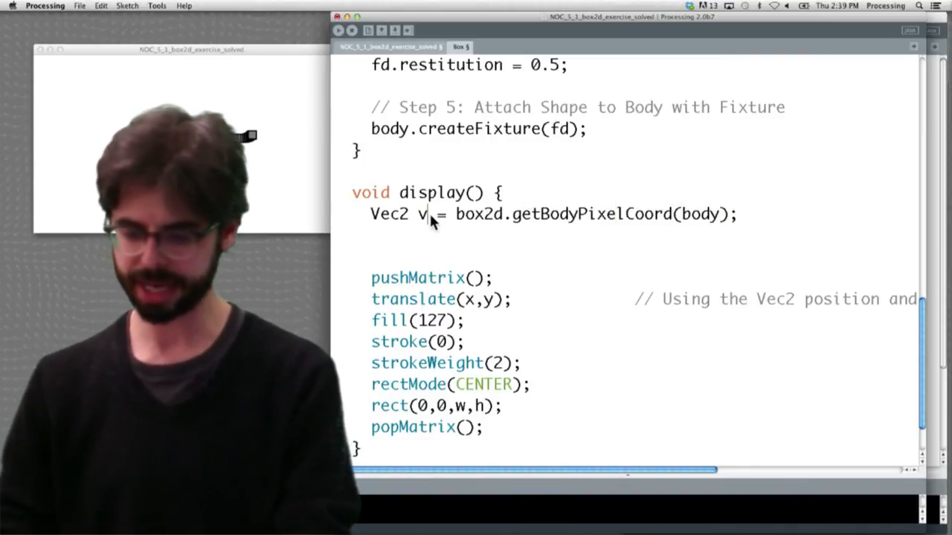
# Change translate(x,y) to translate(pos.x,pos.y)
pyautogui.write('os')
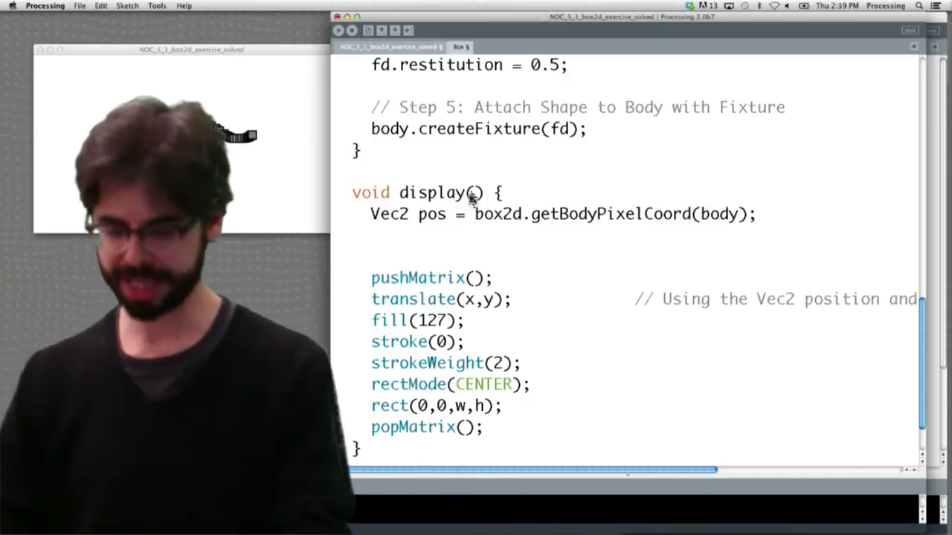
pyautogui.write('pos.')
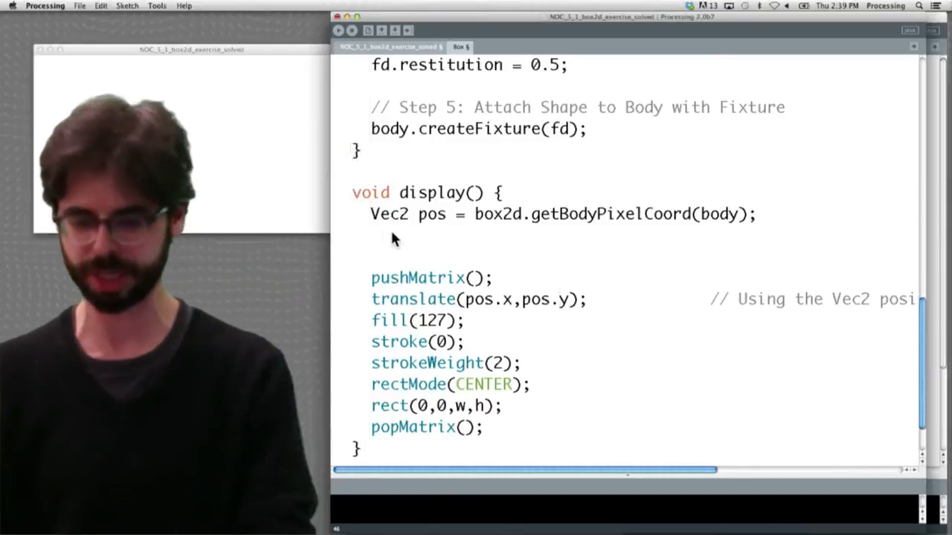
# Add float a = body.getAngle(); and rotate(-a); in display() so the box turns with its body
pyautogui.write('float a =')
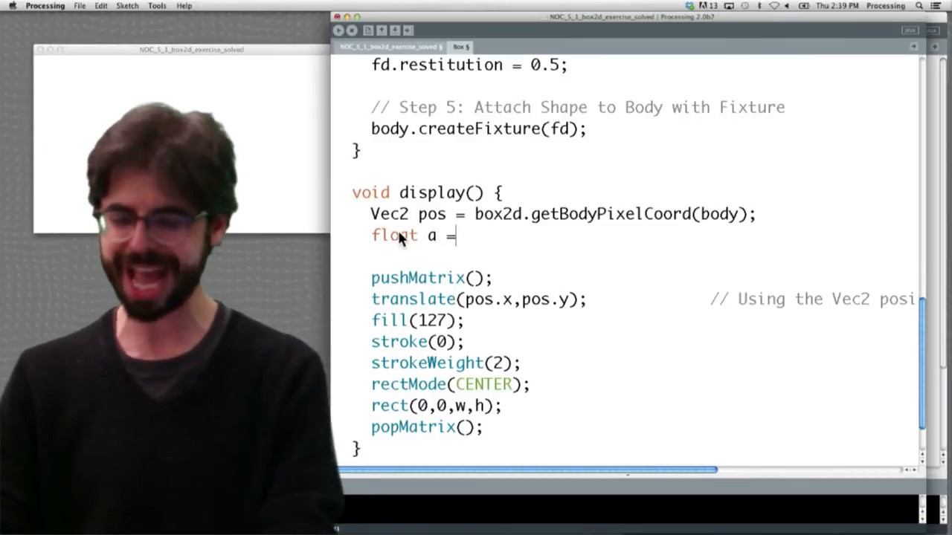
pyautogui.write('body.g')
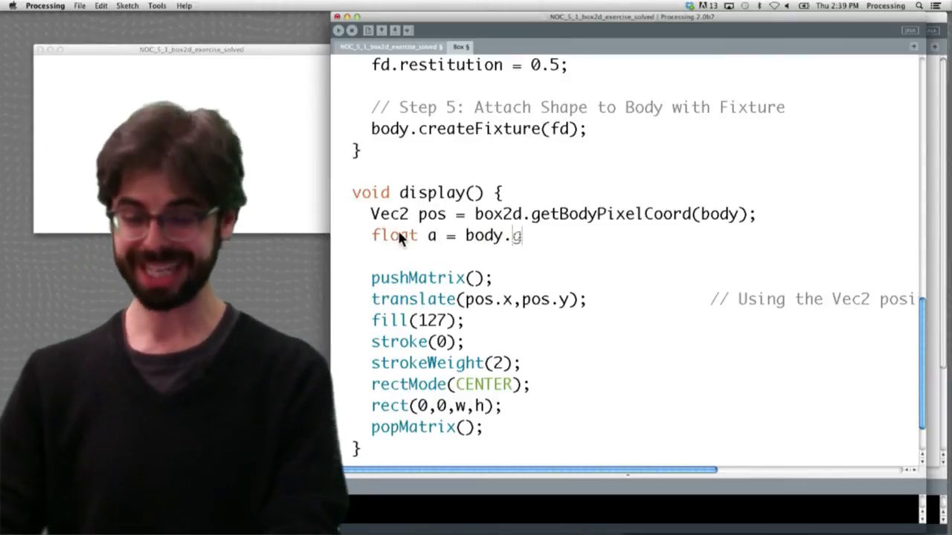
pyautogui.write('etAngle();')
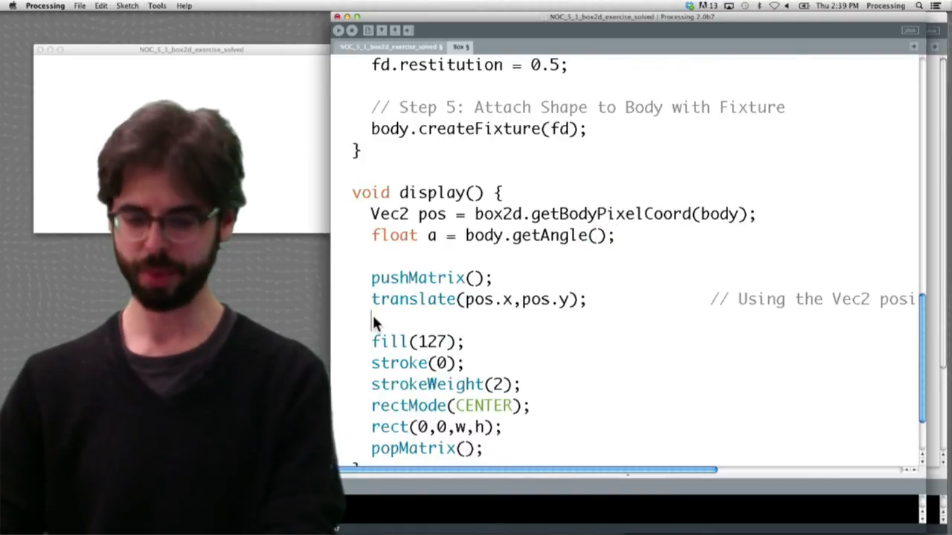
pyautogui.write('rotate(a);')
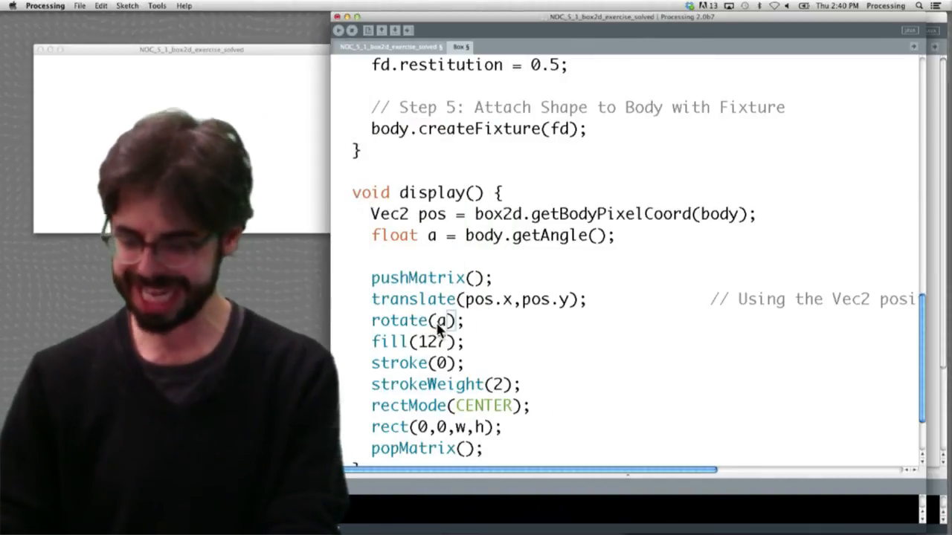
pyautogui.write('-')
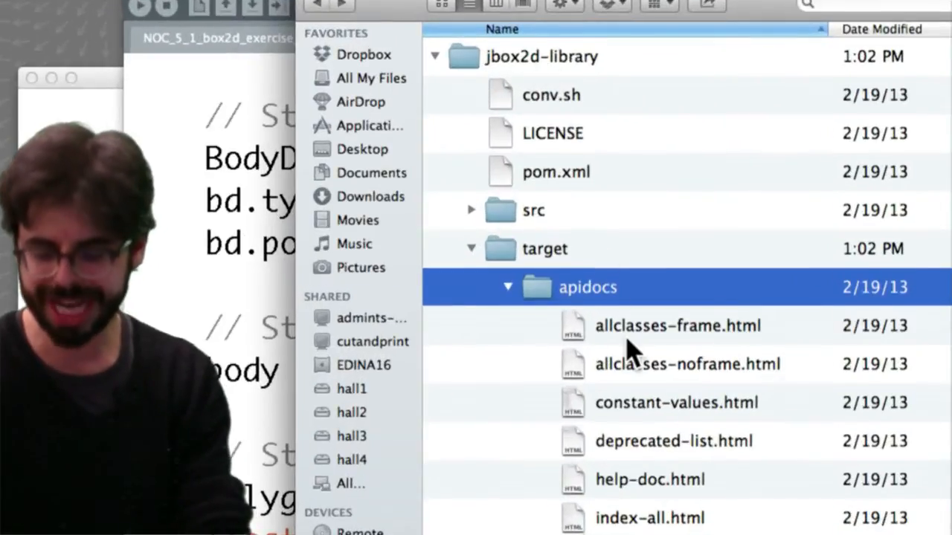
# Scroll through the HTML files inside the jbox2d-library apidocs folder
pyautogui.scroll(-3)
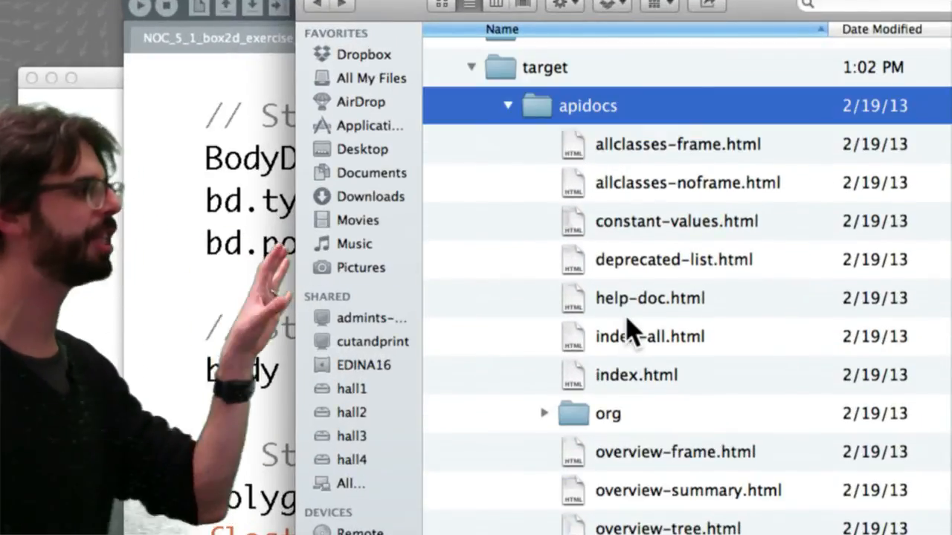
pyautogui.scroll(-3)
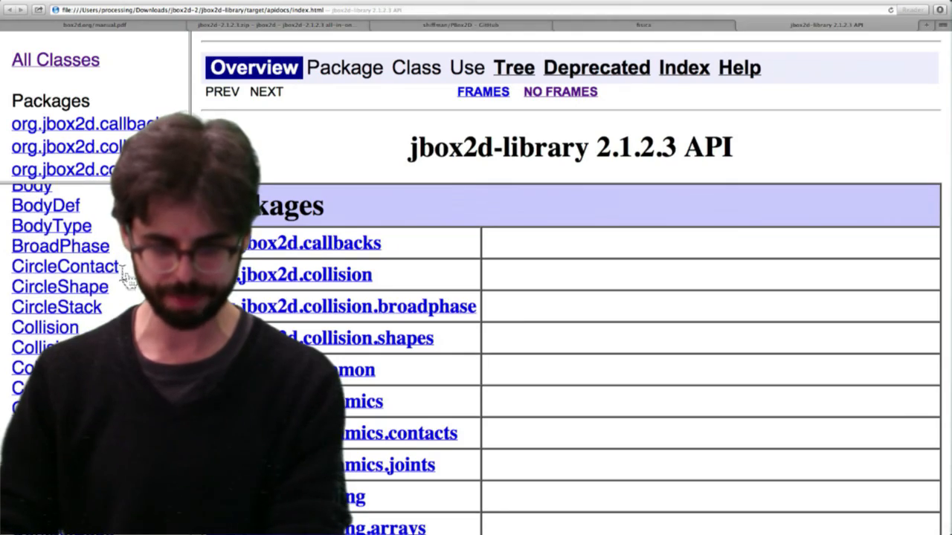
# Show the CircleShape class reference from the All Classes list
pyautogui.click(59, 286)
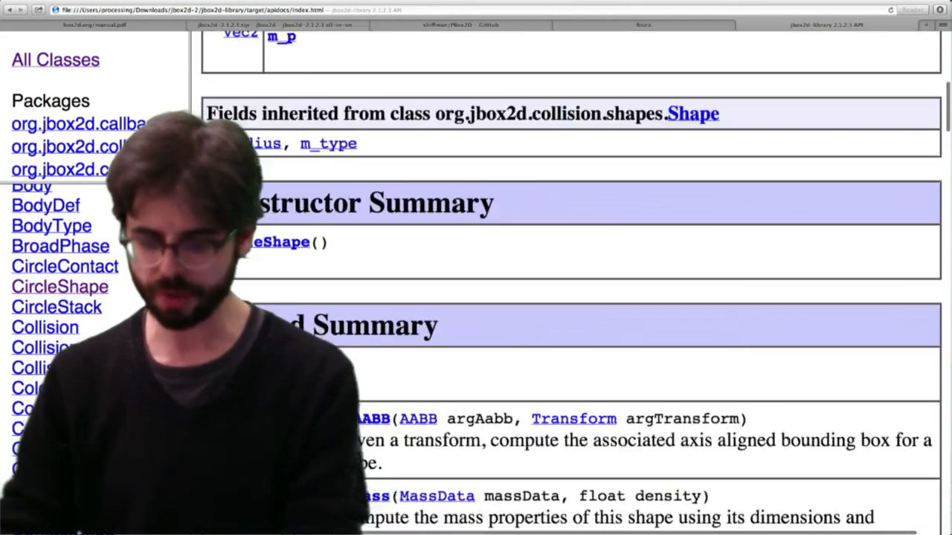